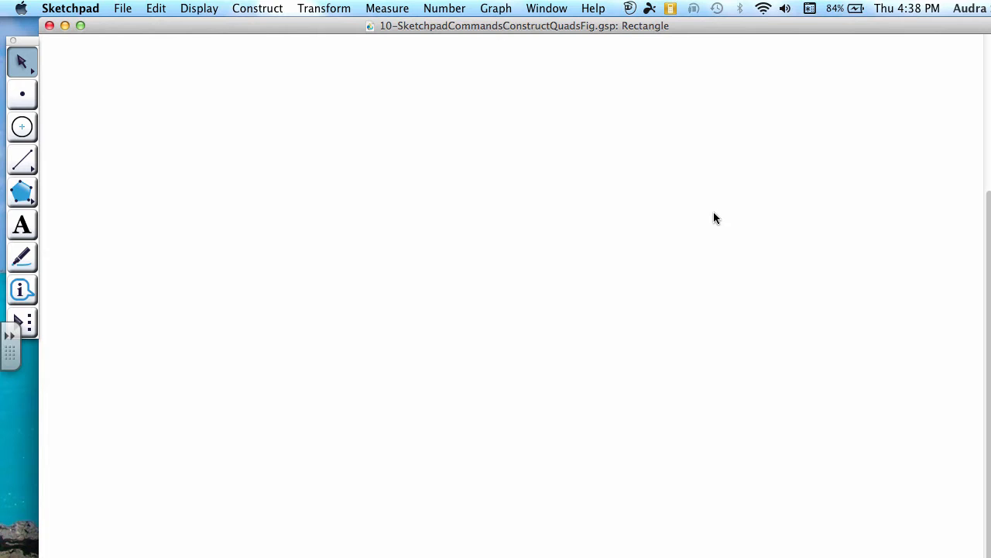
pyautogui.moveTo(24, 163)
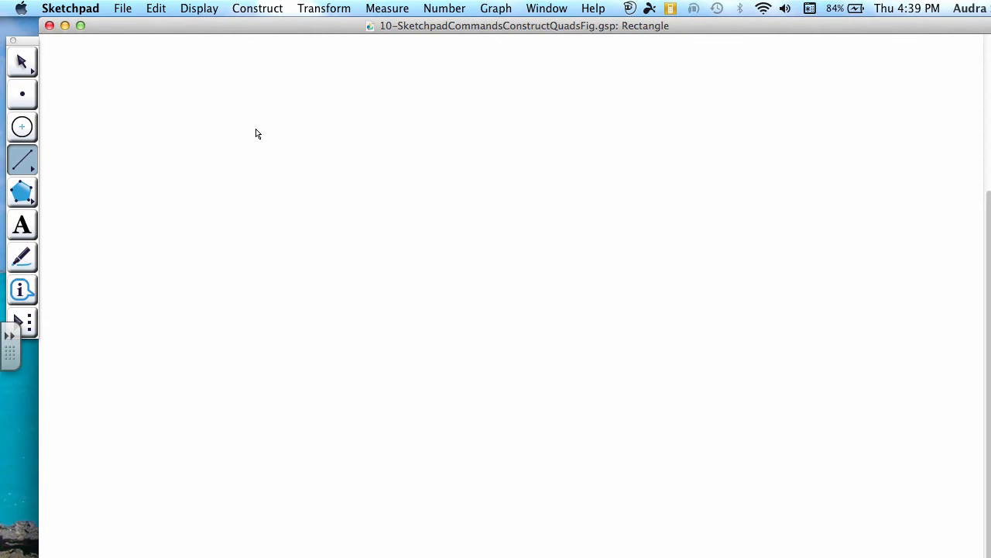
# Draw one slanted segment from an upper-left point down to the right
pyautogui.click(282, 127)
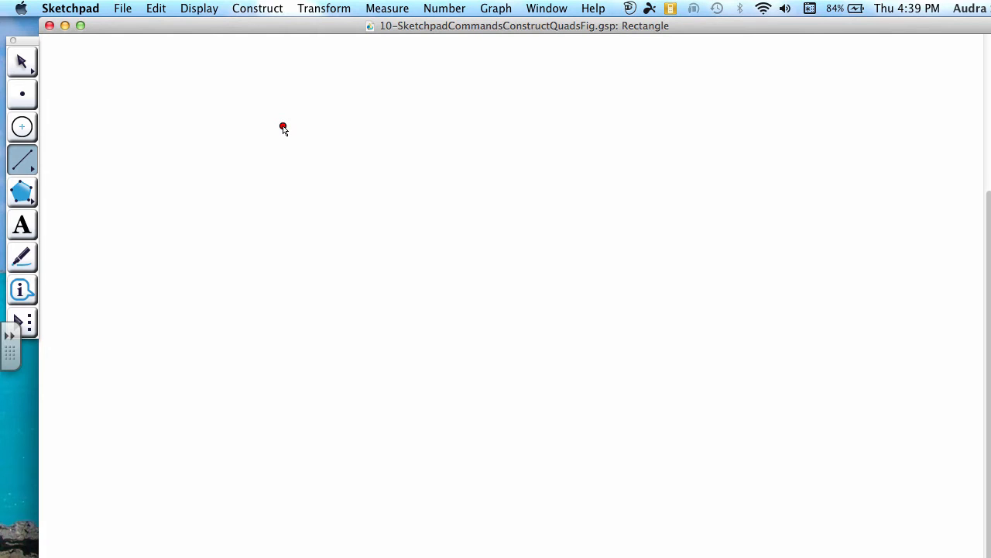
pyautogui.moveTo(282, 127); pyautogui.dragTo(440, 137)
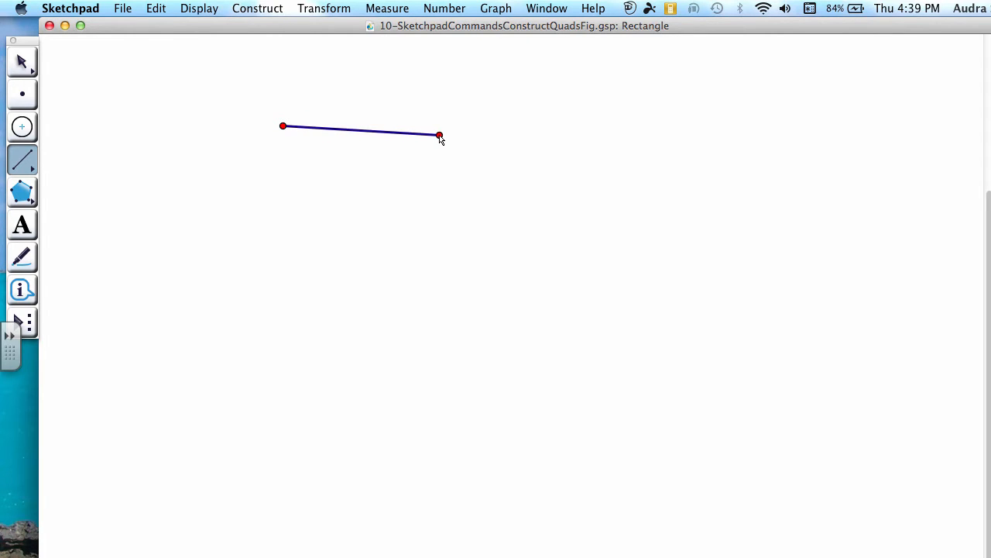
pyautogui.moveTo(440, 136); pyautogui.dragTo(477, 169)
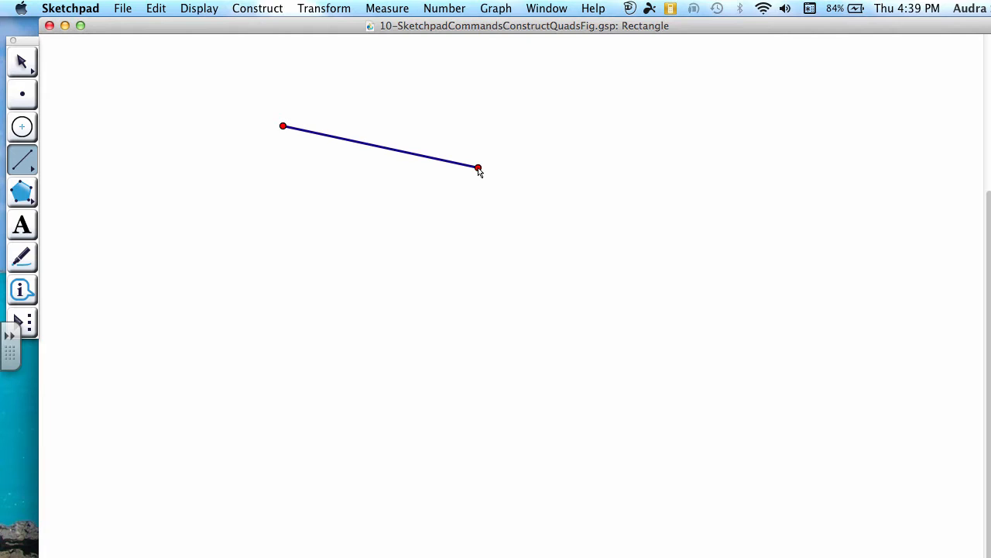
pyautogui.click(379, 147)
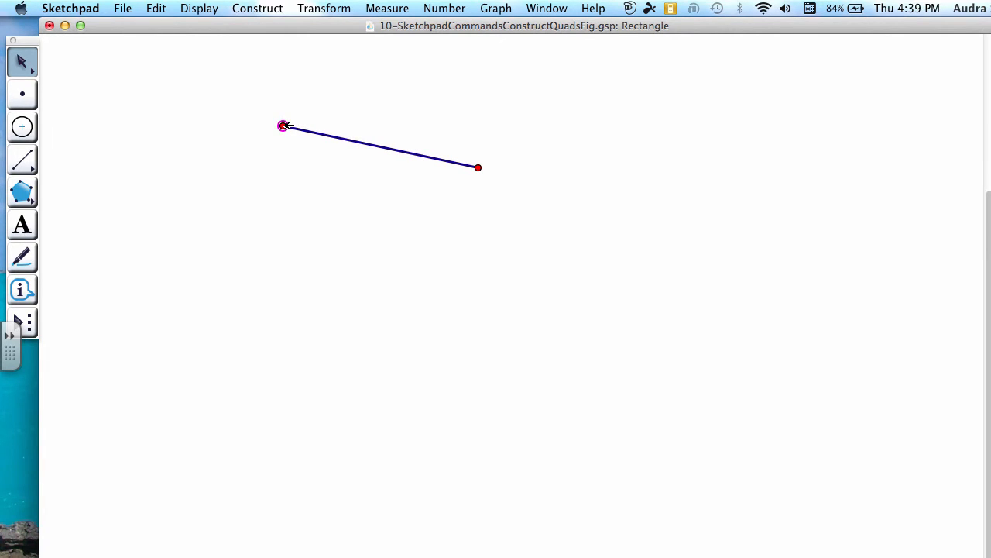
# Construct perpendicular lines through both endpoints of the selected segment
pyautogui.click(380, 147)
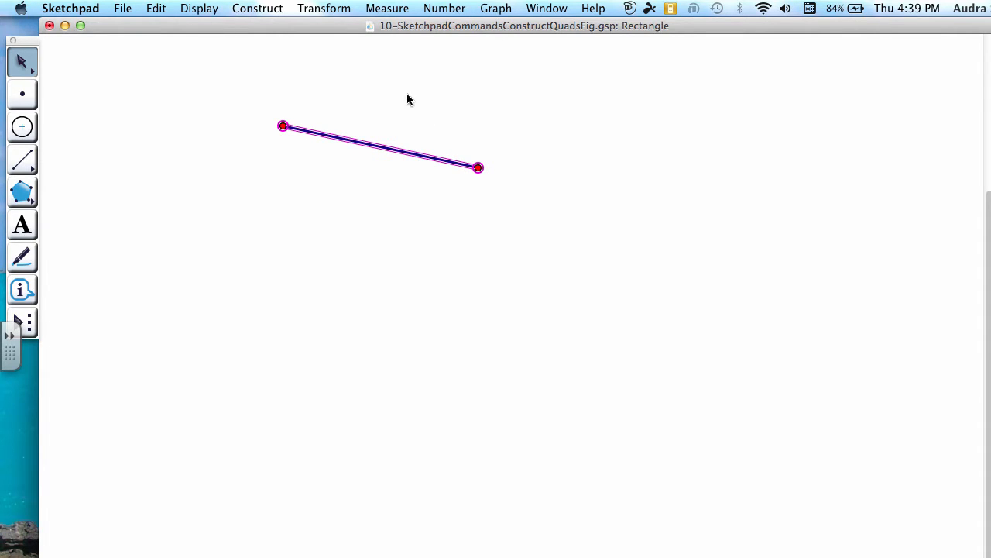
pyautogui.moveTo(268, 16)
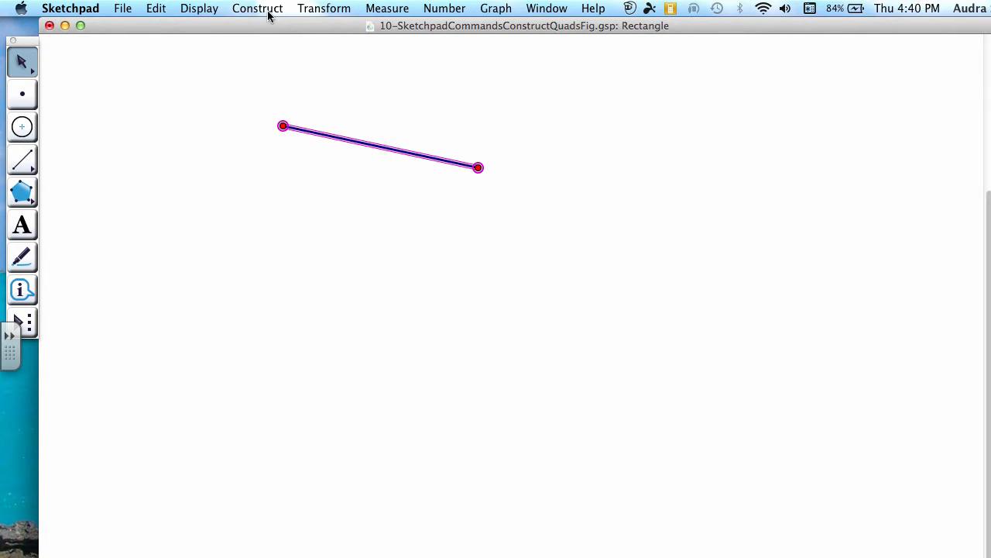
pyautogui.click(257, 10)
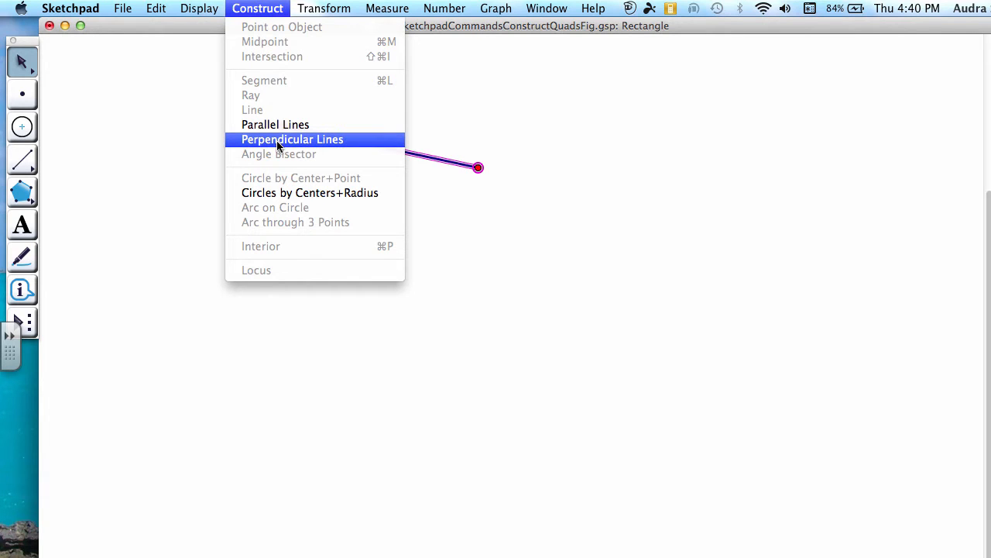
pyautogui.moveTo(346, 147)
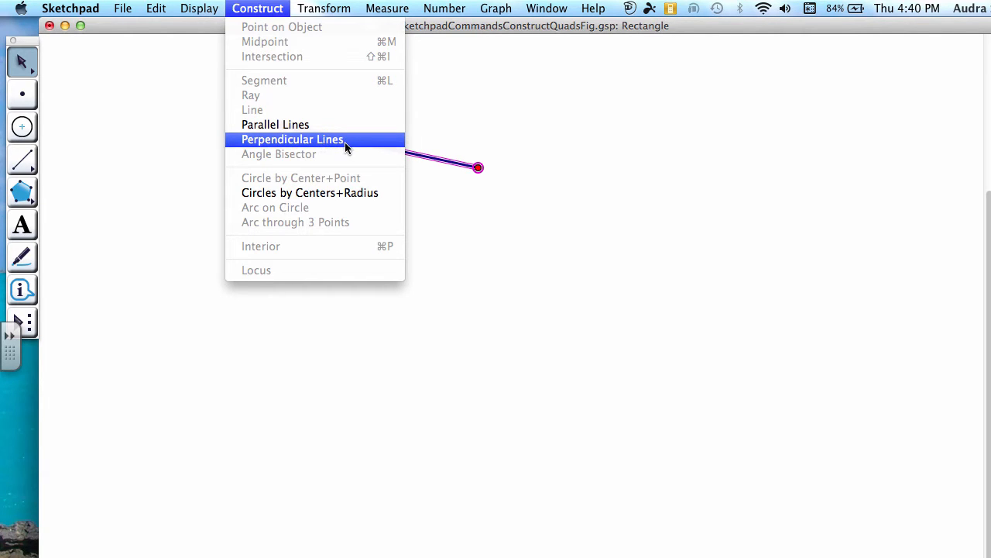
pyautogui.click(293, 140)
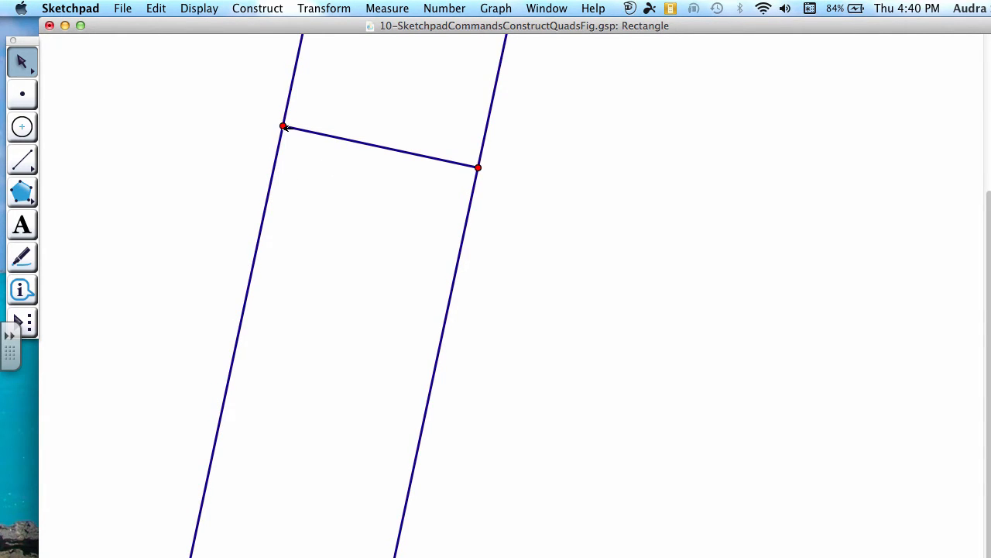
pyautogui.moveTo(394, 169)
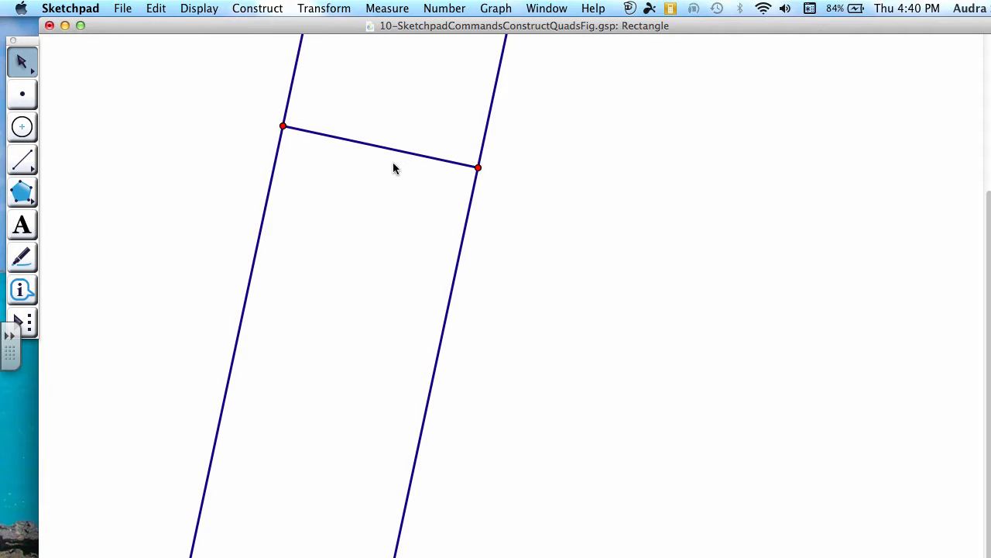
pyautogui.moveTo(401, 153)
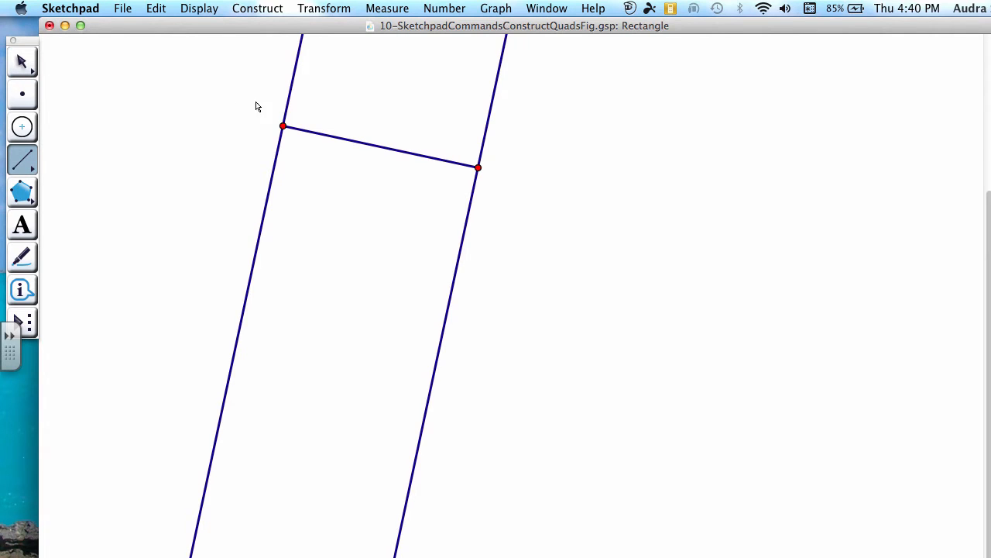
# Add a short side along the dashed left line and a perpendicular through its lower end
pyautogui.click(283, 127)
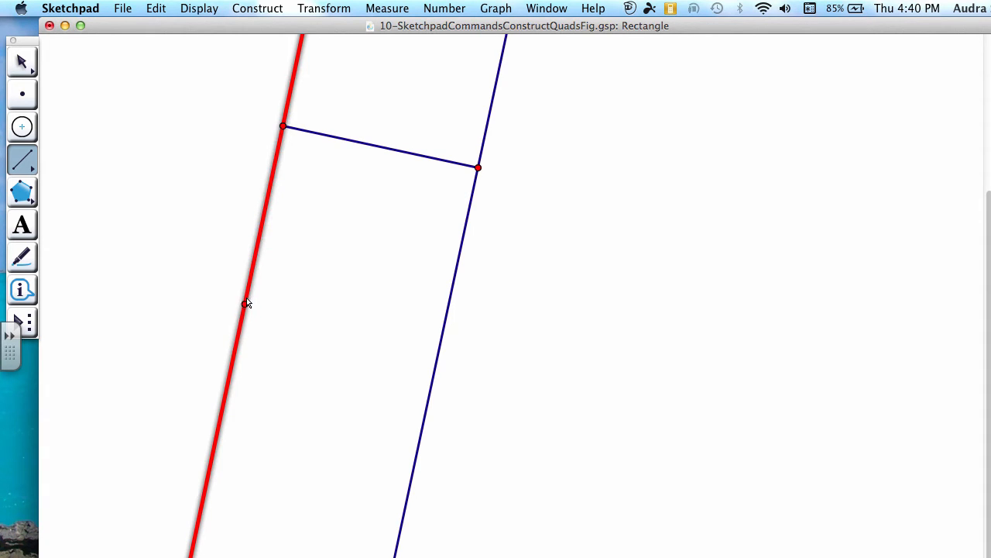
pyautogui.moveTo(269, 192)
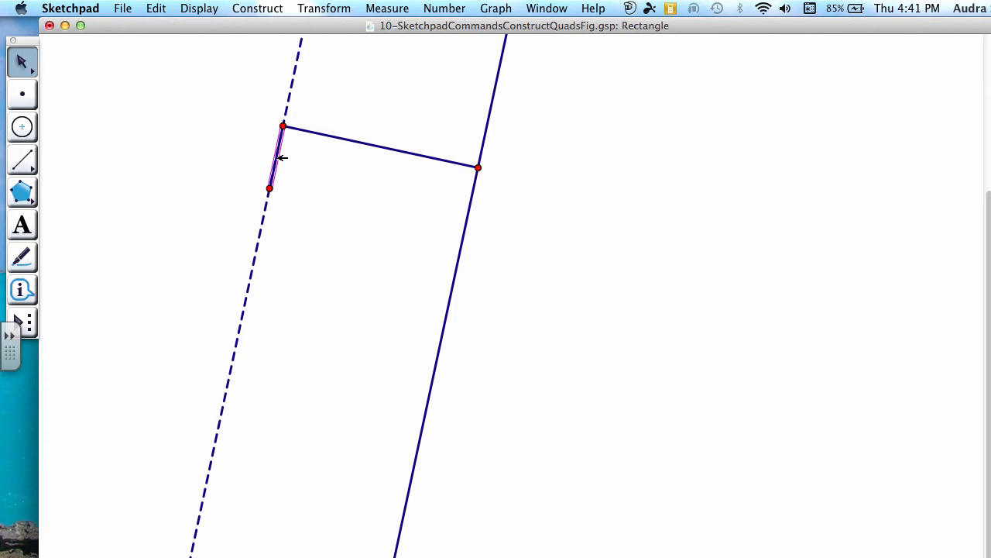
pyautogui.moveTo(273, 189)
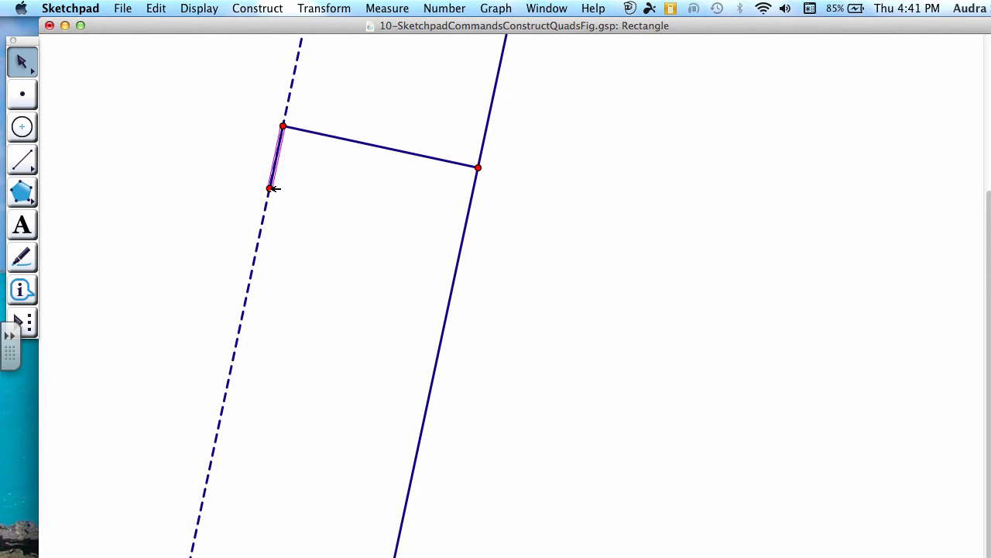
pyautogui.click(269, 189)
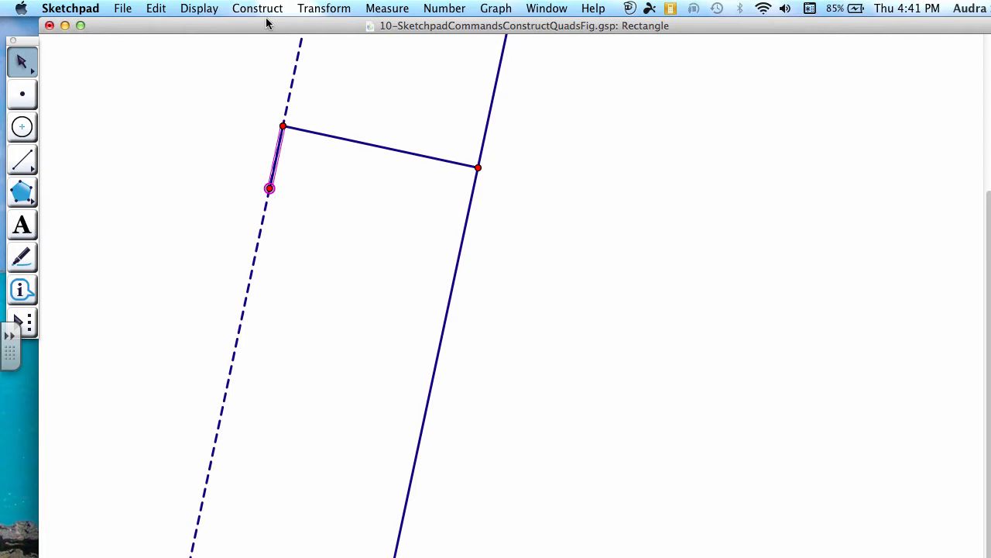
pyautogui.click(257, 9)
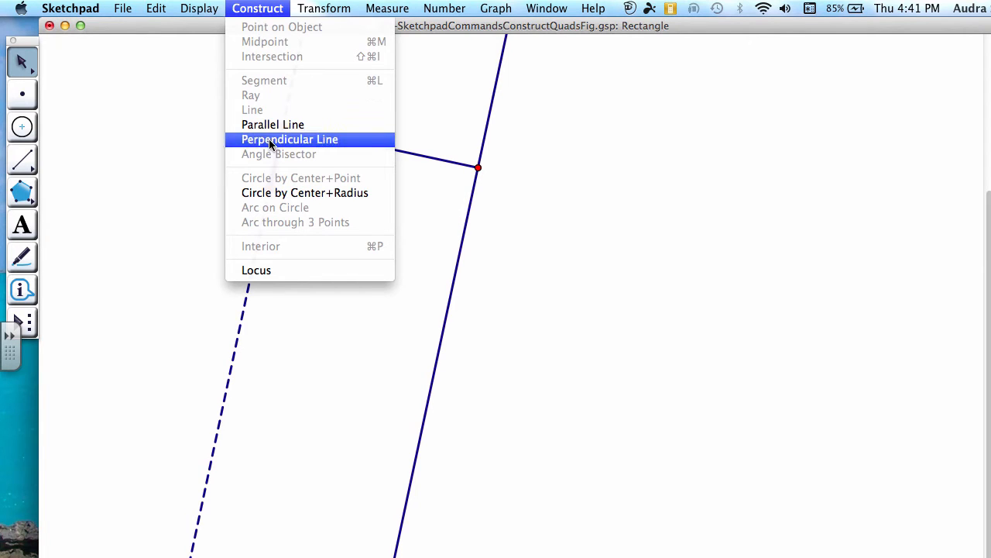
pyautogui.click(290, 139)
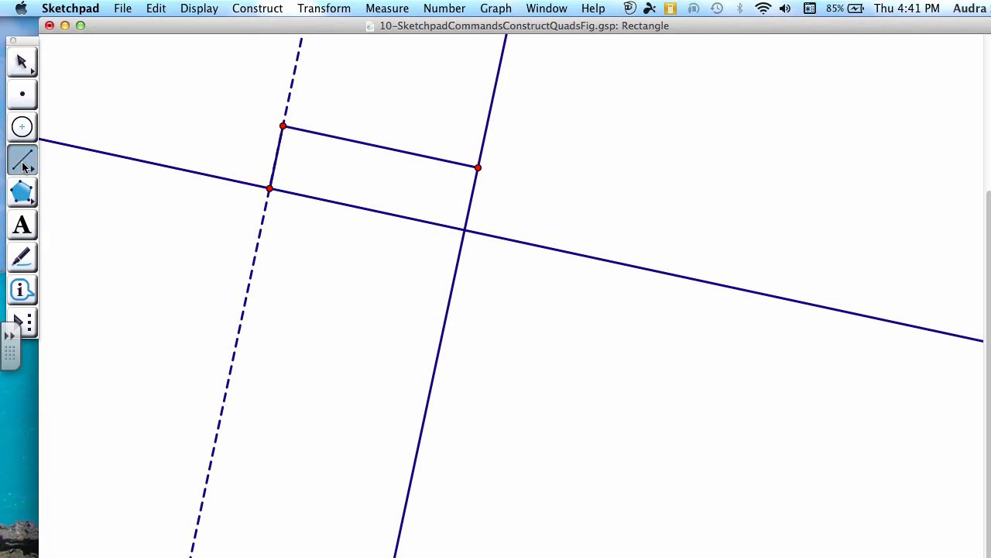
# Join the construction-line intersections with segments to close the rectangle
pyautogui.click(266, 192)
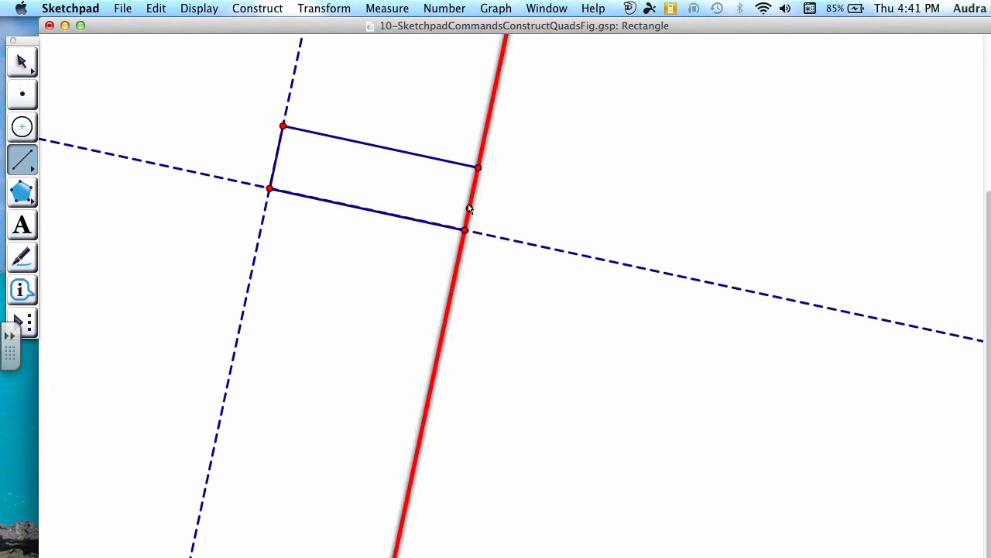
pyautogui.click(477, 168)
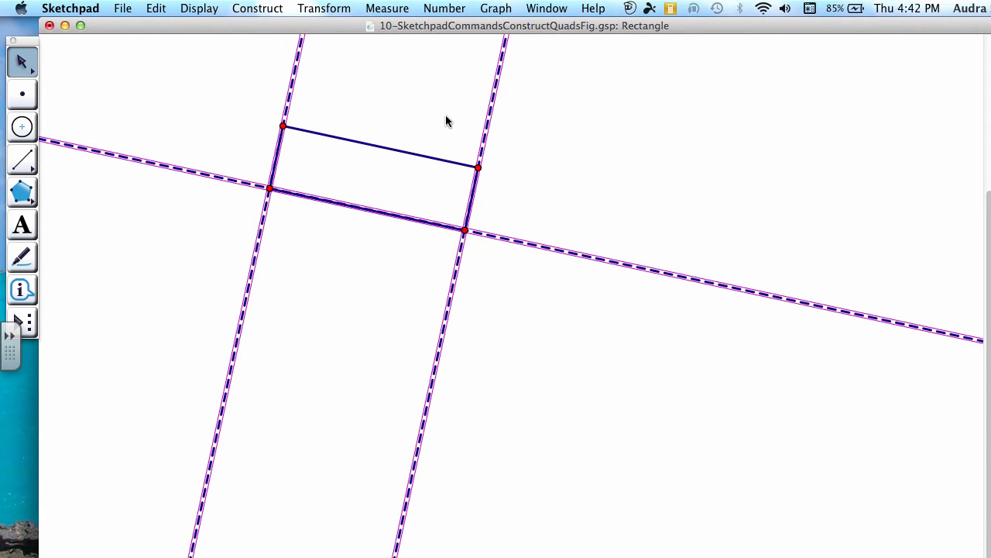
pyautogui.moveTo(263, 34)
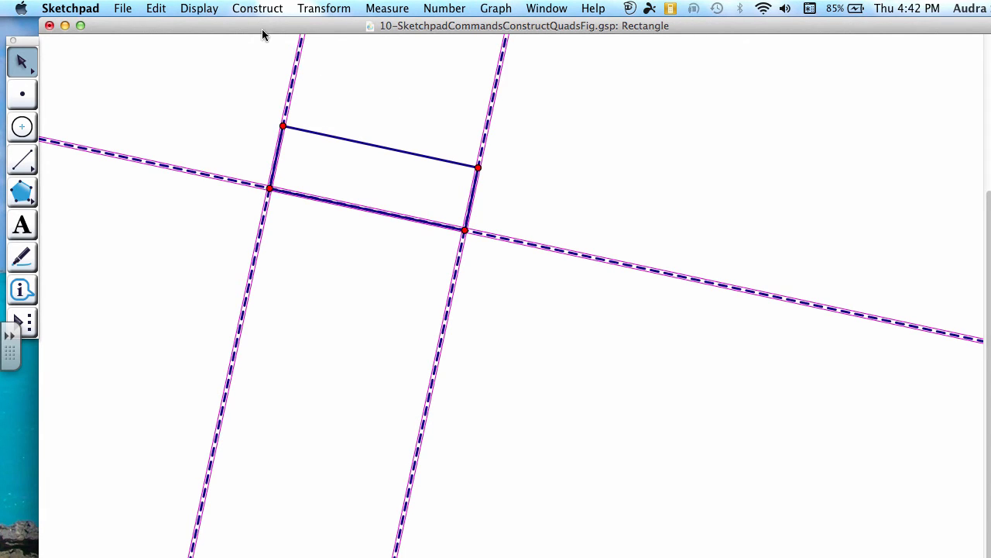
# Hide the four construction lines, leaving only the rectangle and its corners
pyautogui.click(198, 9)
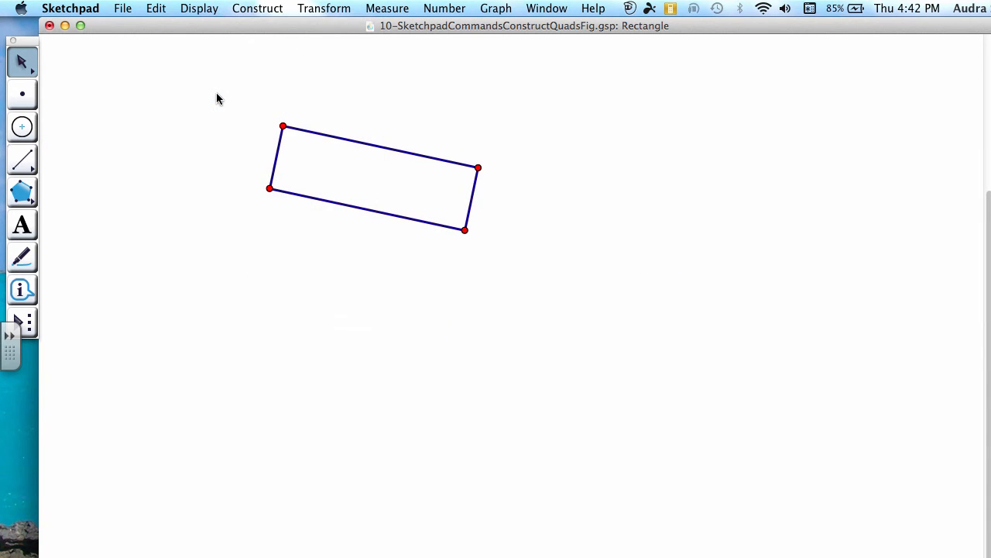
pyautogui.moveTo(186, 104)
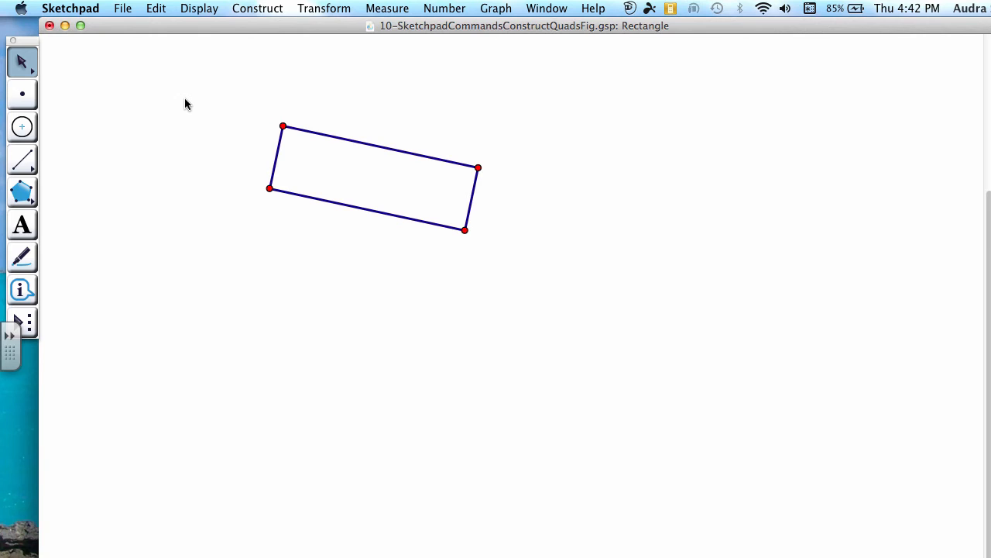
pyautogui.moveTo(200, 104)
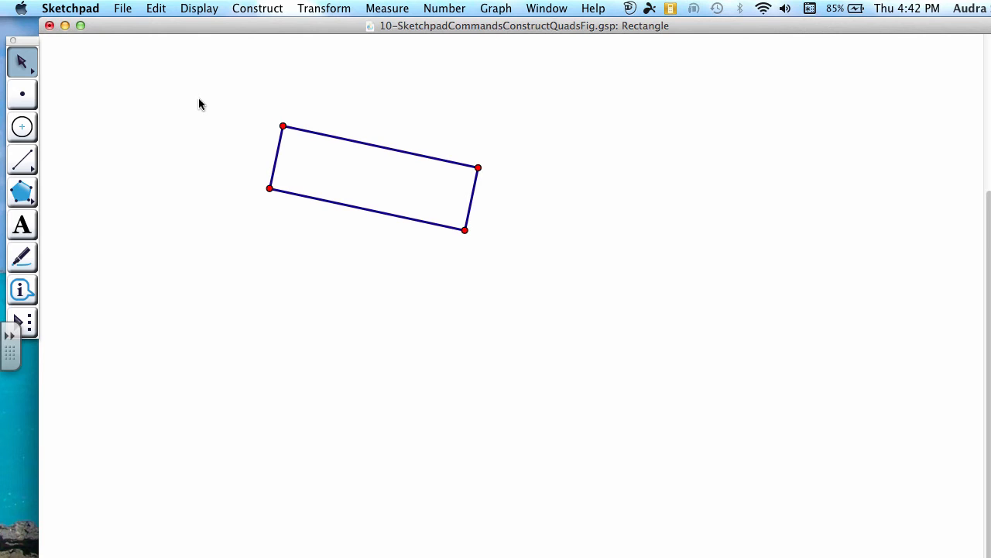
pyautogui.moveTo(282, 155)
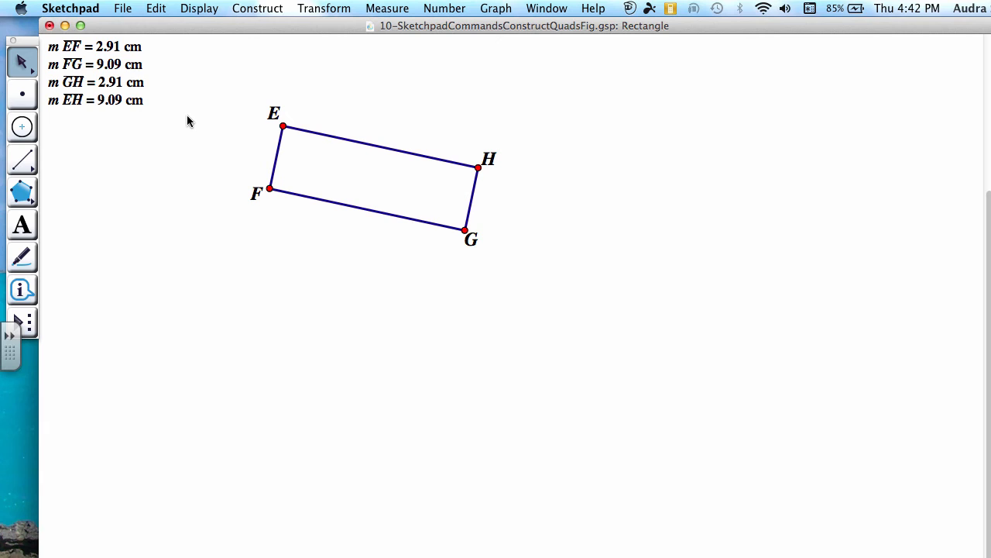
pyautogui.moveTo(272, 133)
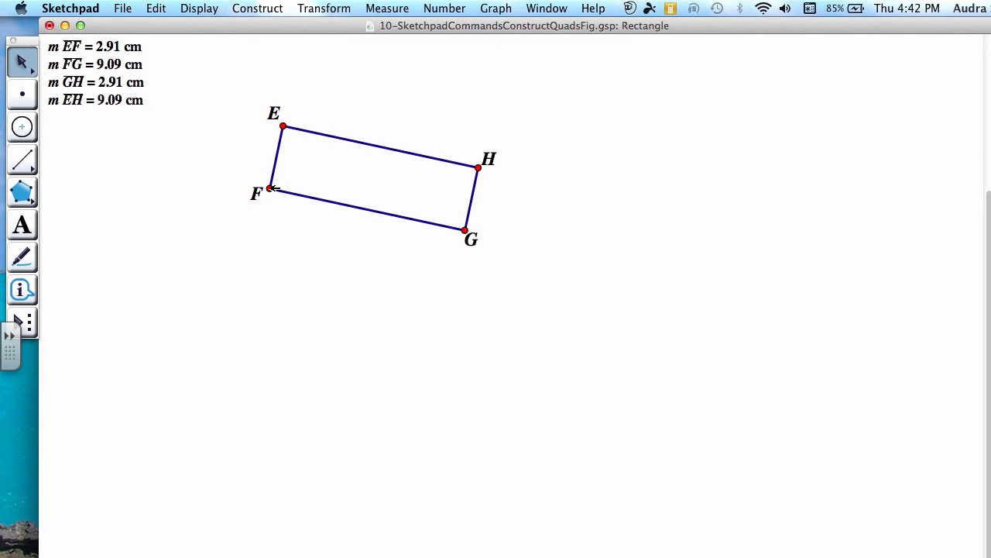
# Measure corner angle HGF, reading 90.00°
pyautogui.click(269, 189)
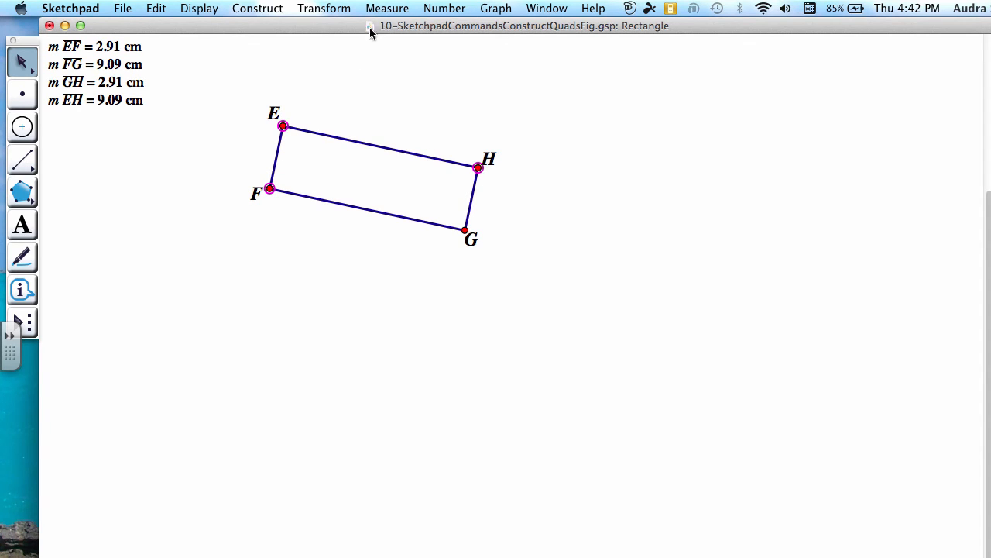
pyautogui.click(388, 9)
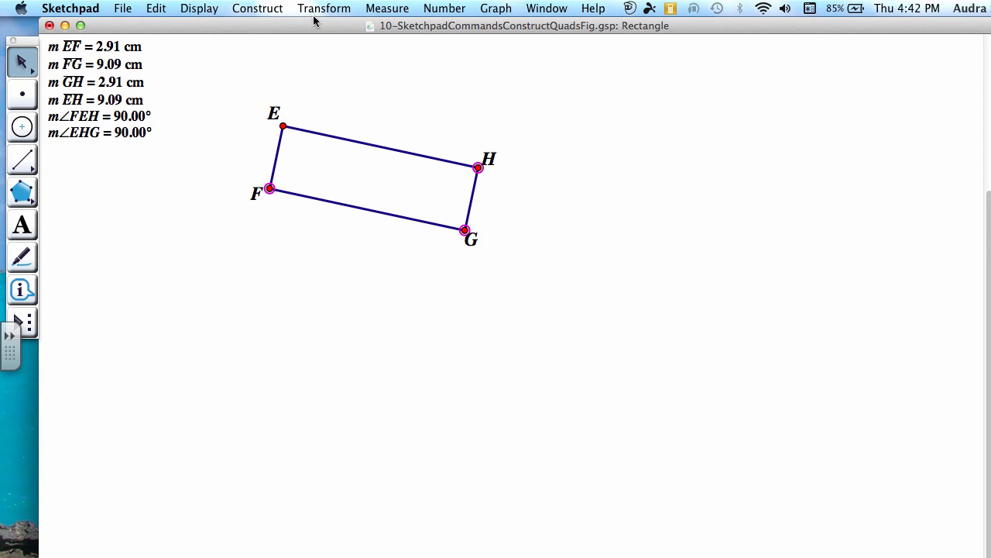
pyautogui.click(387, 9)
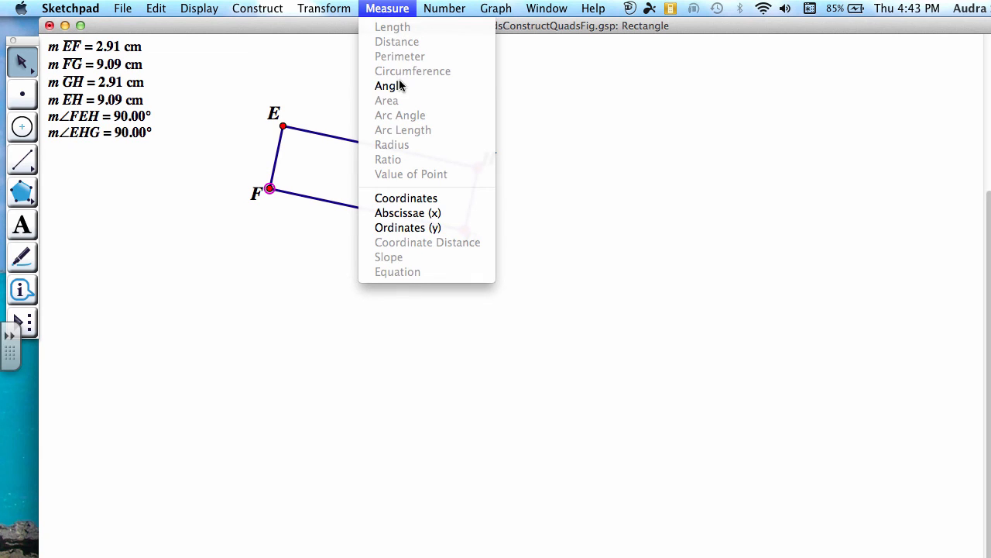
pyautogui.click(389, 85)
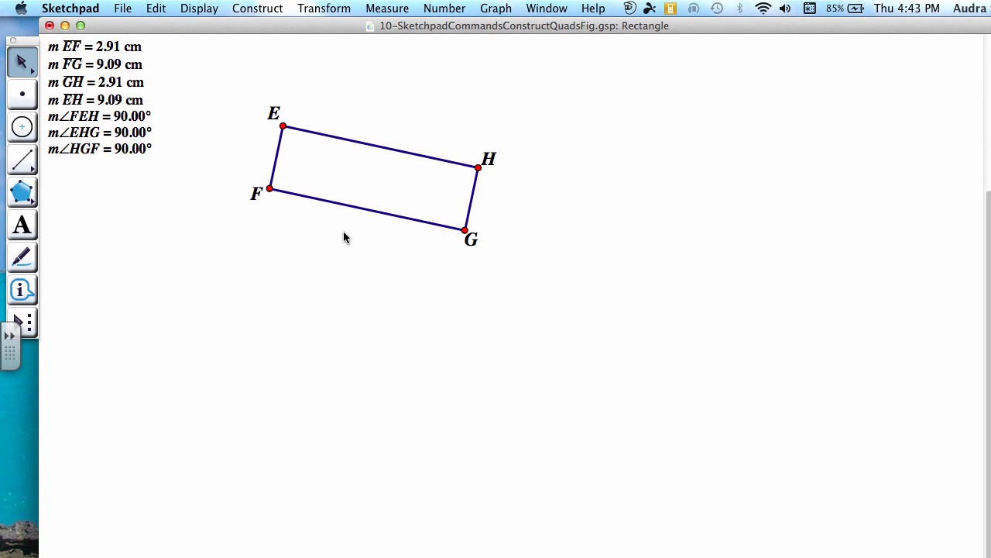
# Measure corner angle GFE, also reading 90.00°
pyautogui.click(465, 229)
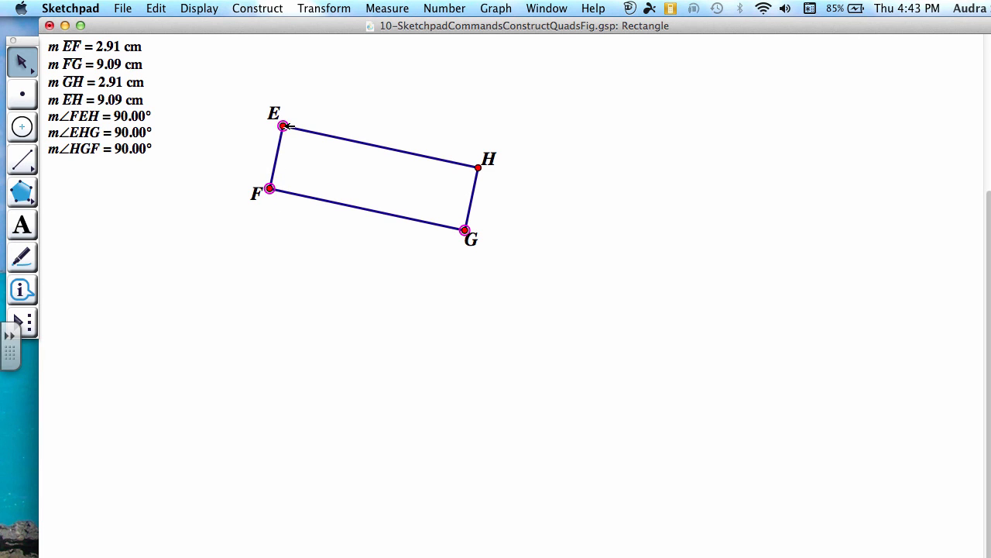
pyautogui.click(388, 10)
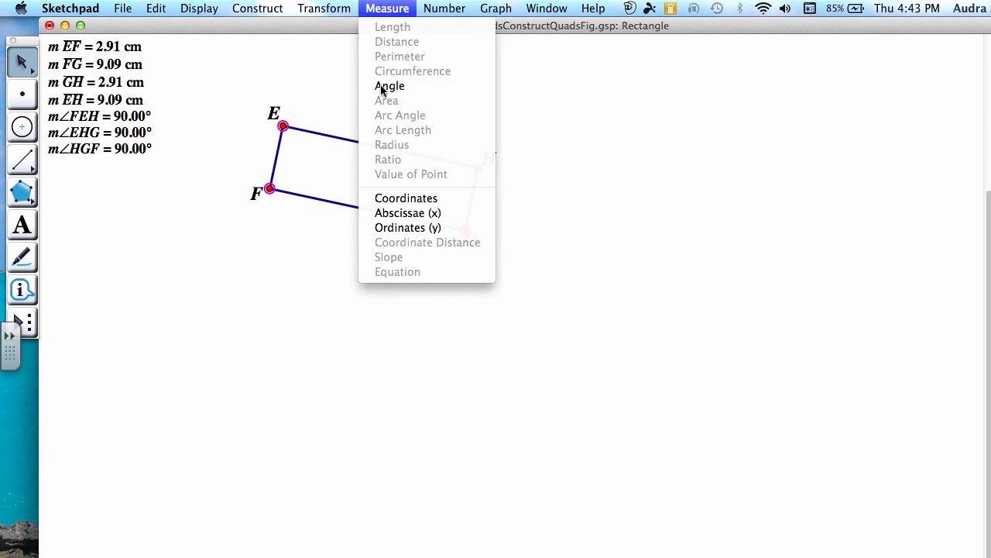
pyautogui.click(391, 85)
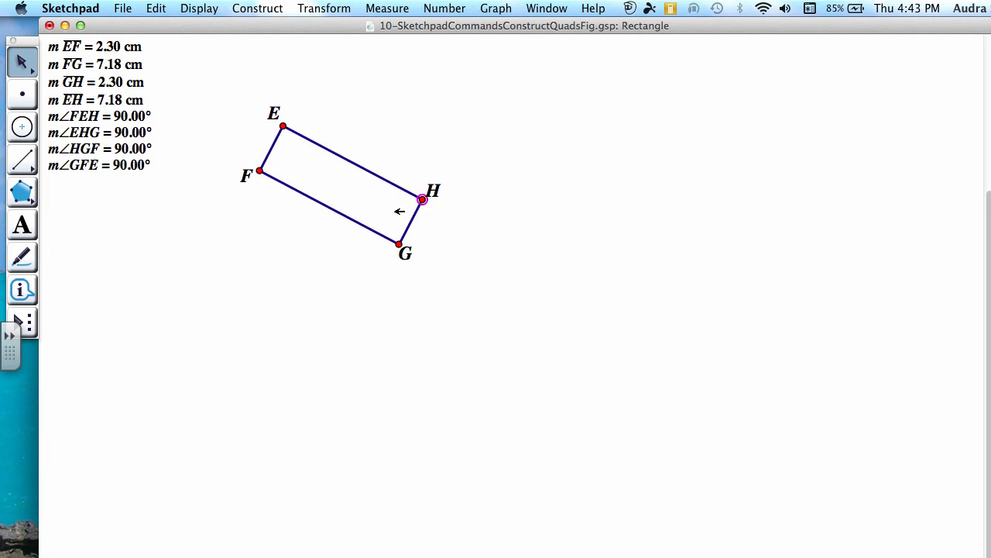
# Drag vertex H so EF becomes 3.36 cm and FG 10.49 cm, angles staying 90°
pyautogui.moveTo(422, 200); pyautogui.dragTo(419, 215)
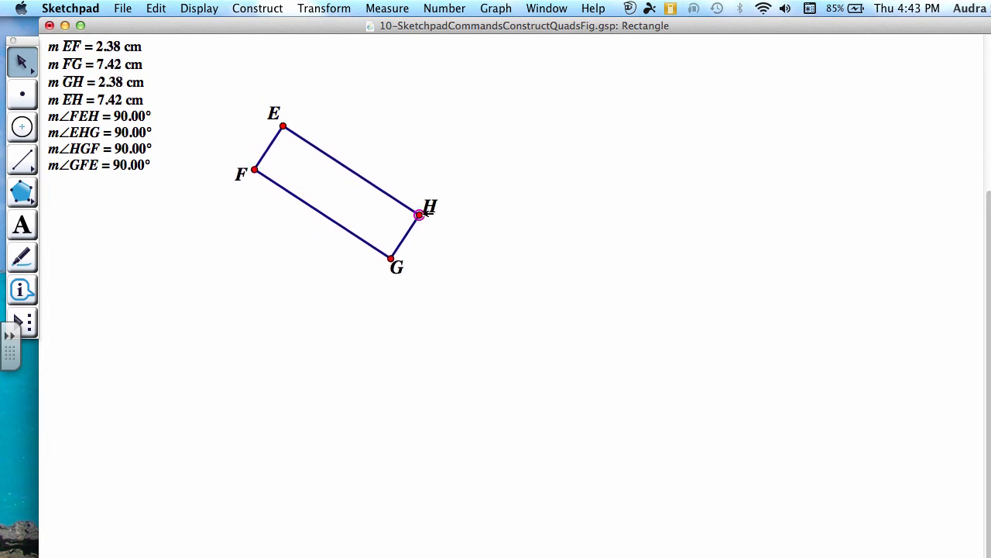
pyautogui.moveTo(419, 214); pyautogui.dragTo(403, 211)
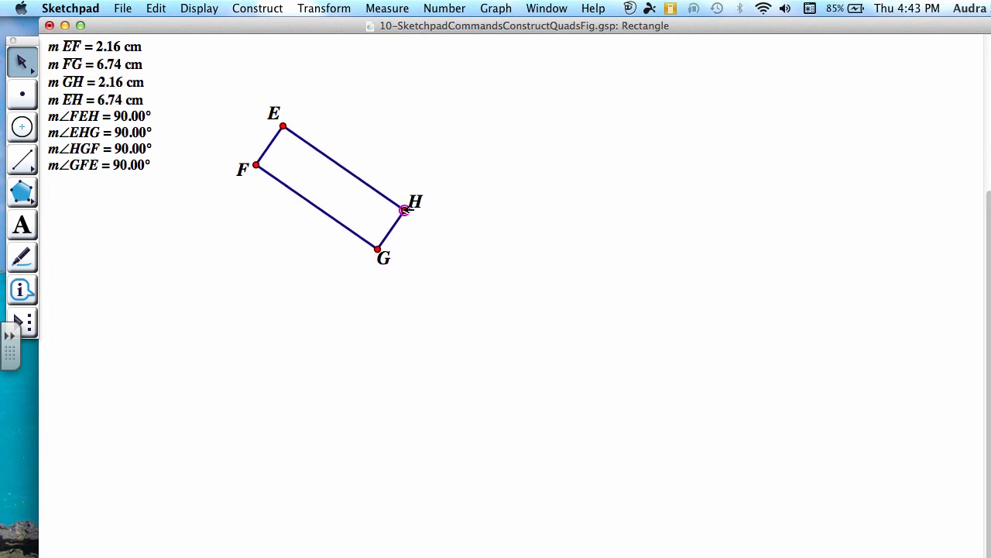
pyautogui.moveTo(402, 210); pyautogui.dragTo(510, 161)
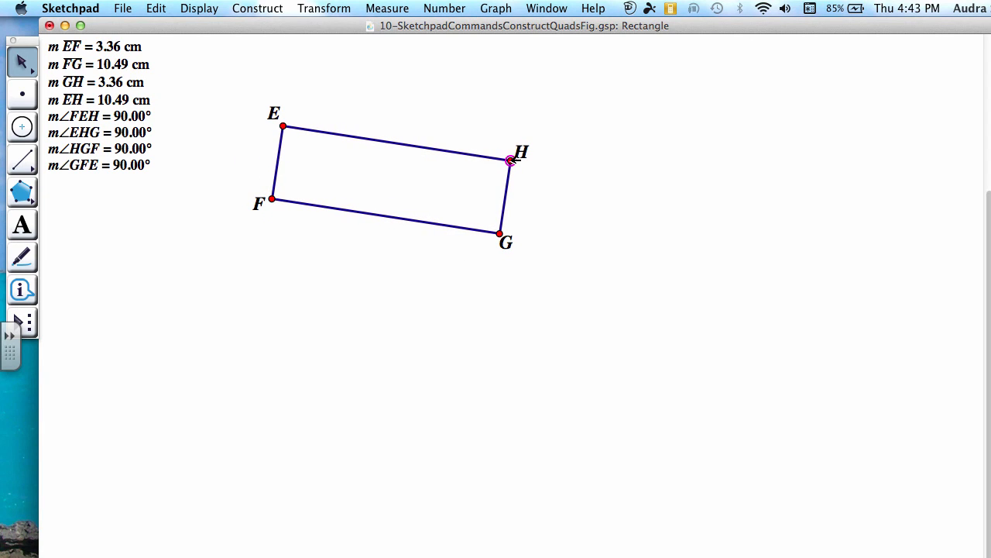
pyautogui.moveTo(303, 111)
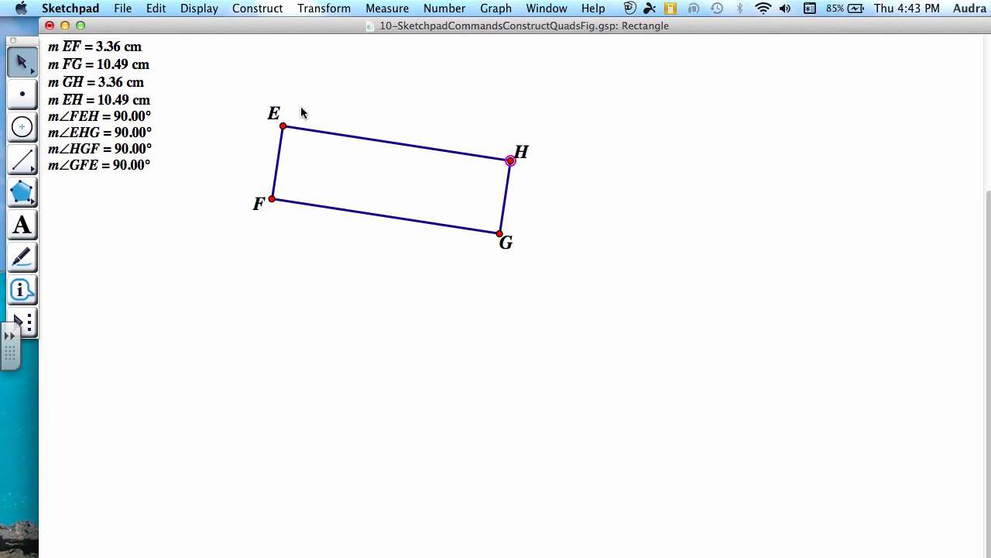
pyautogui.moveTo(322, 82)
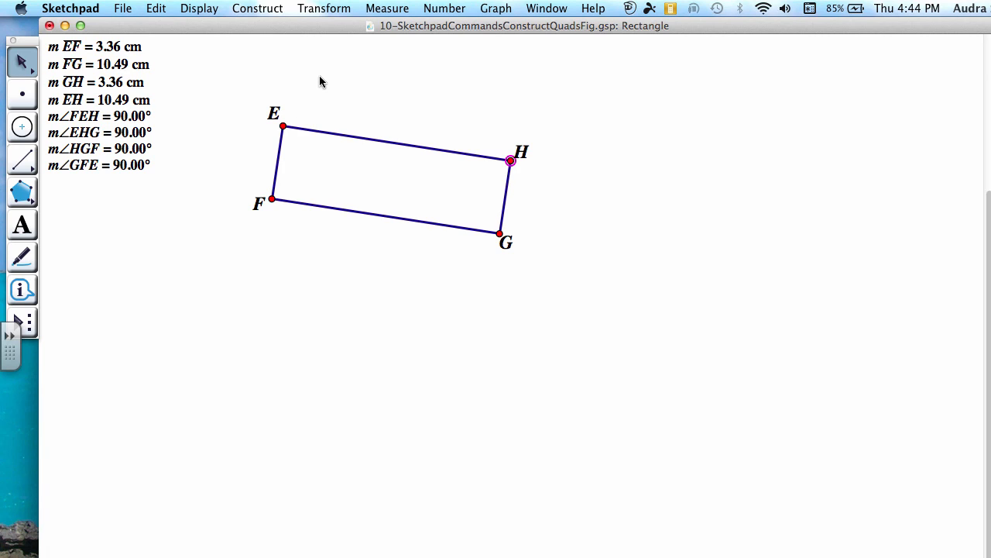